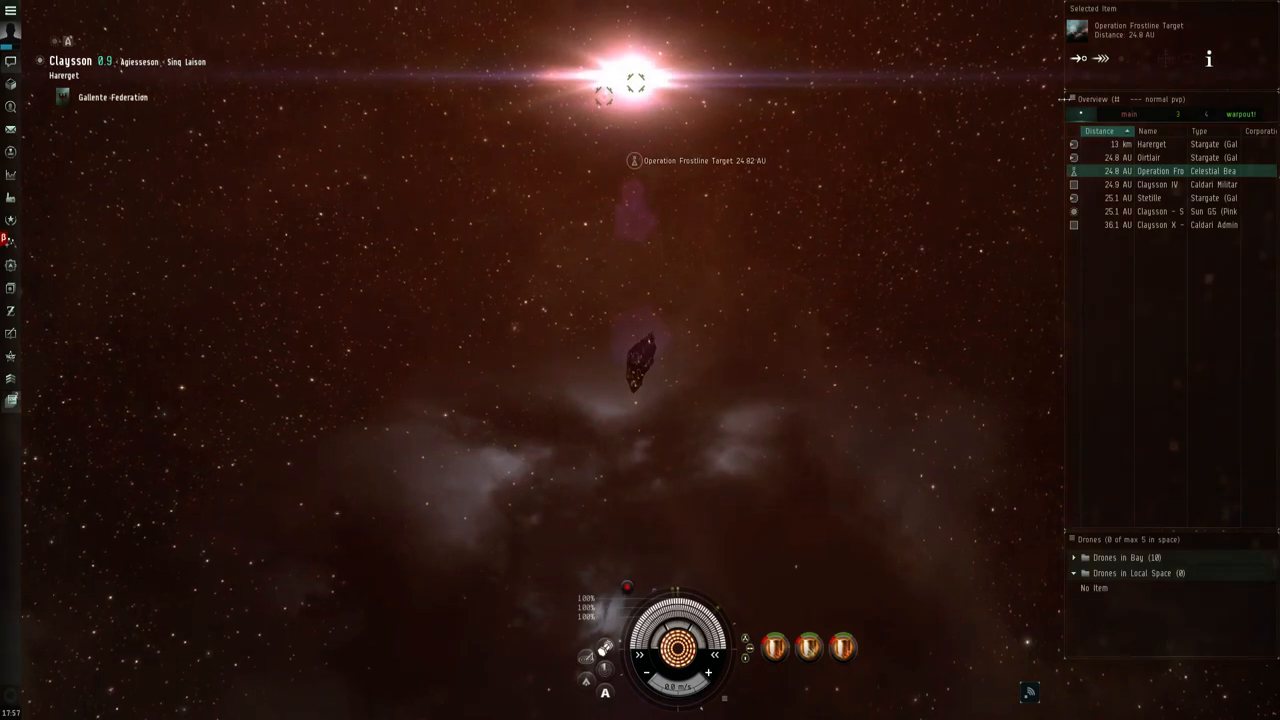
pyautogui.moveTo(815, 410)
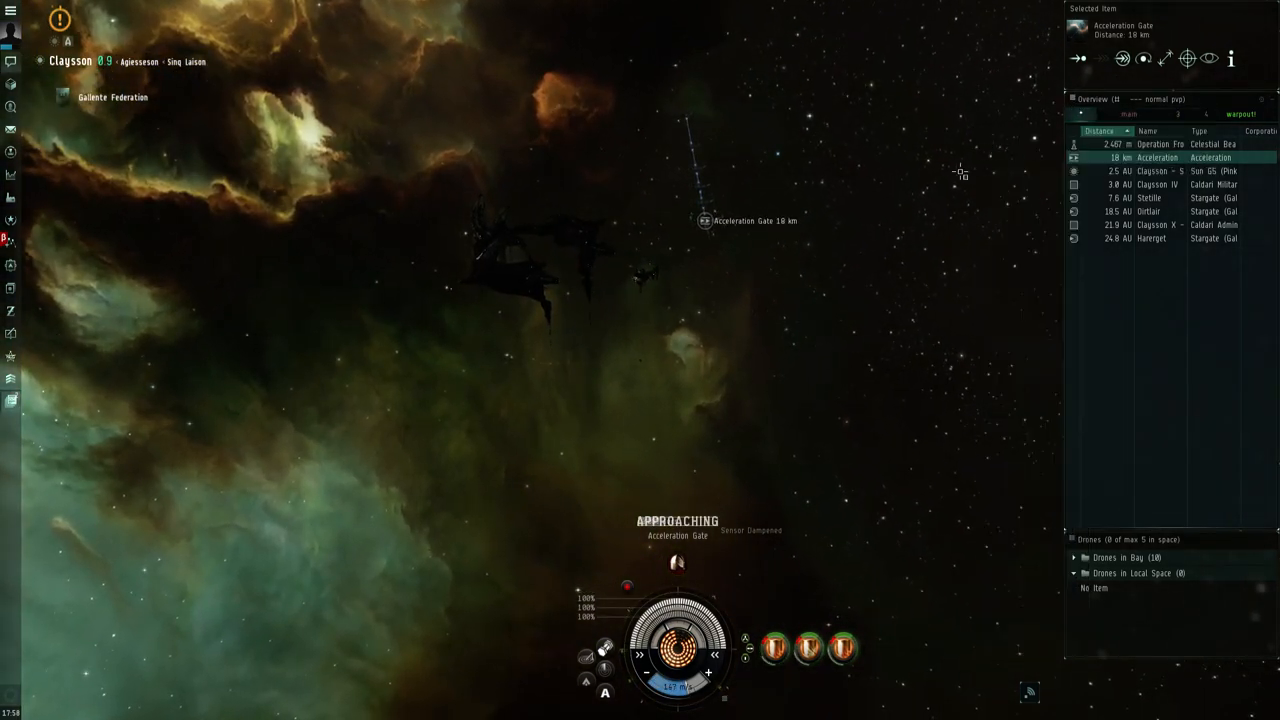
# Add Serpentis event frigates to the overview, lock four and send Wasp II drones
pyautogui.rightClick(1092, 98)
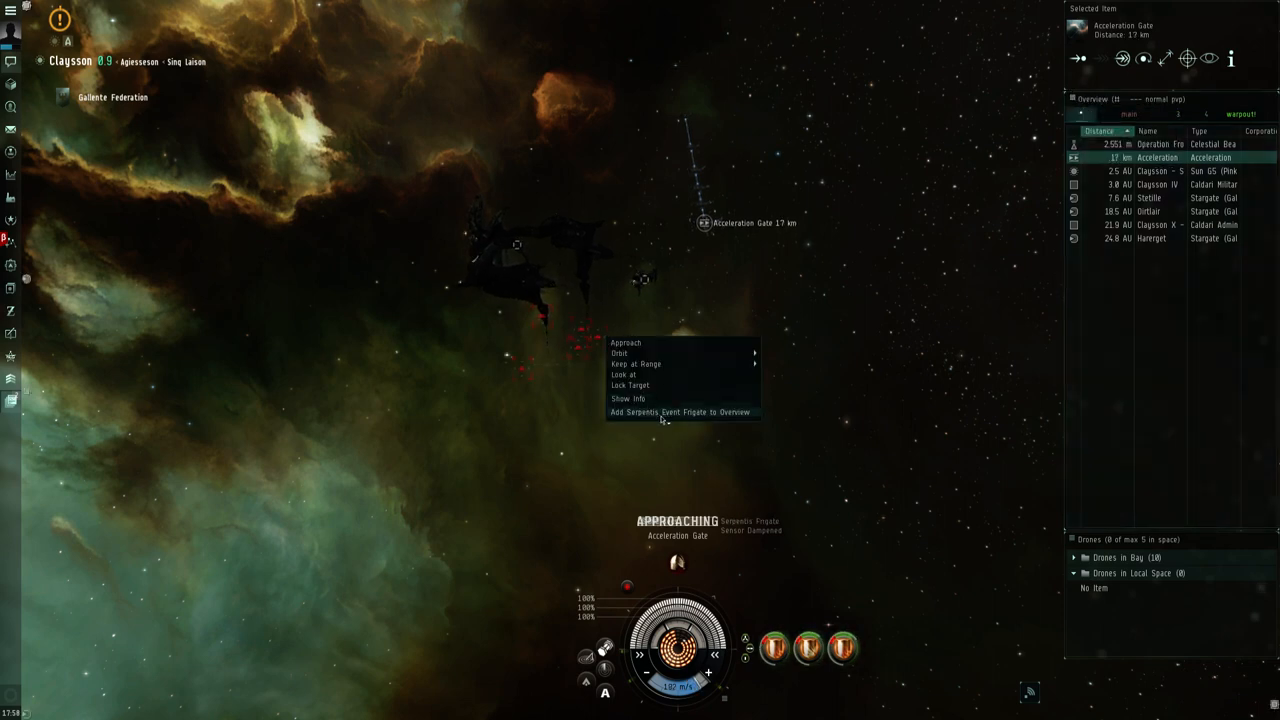
pyautogui.click(680, 411)
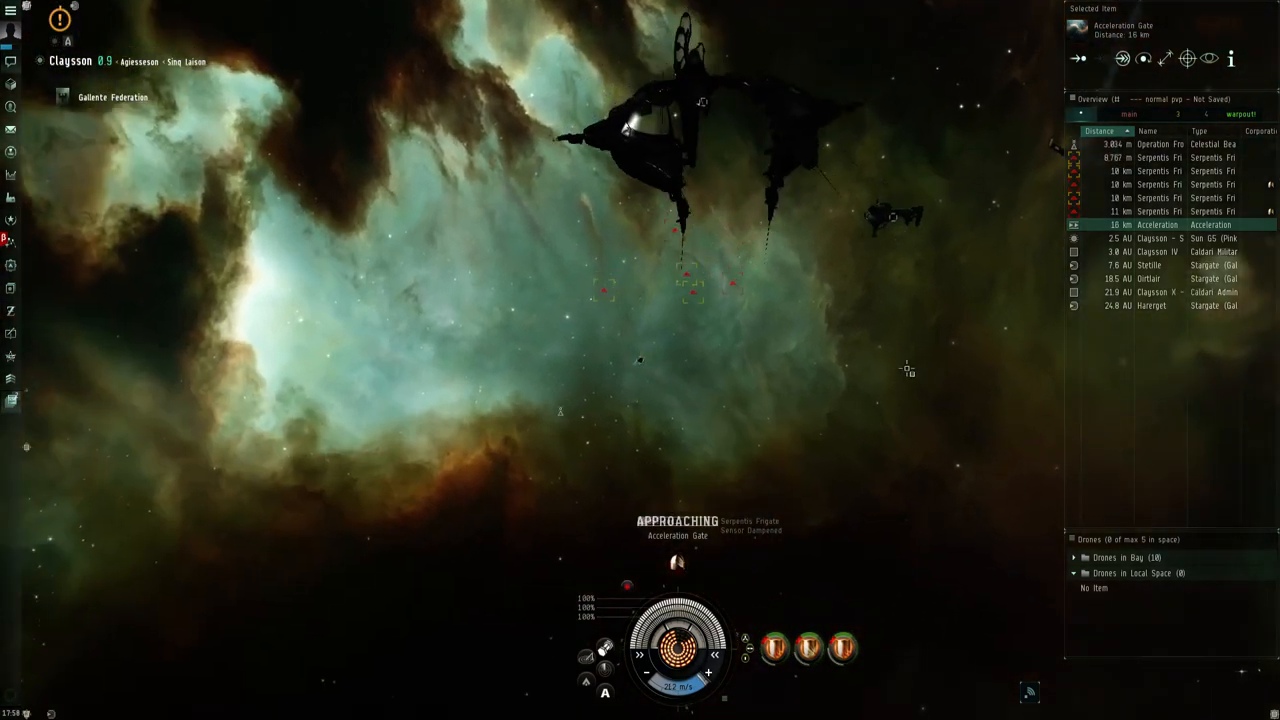
pyautogui.click(1075, 557)
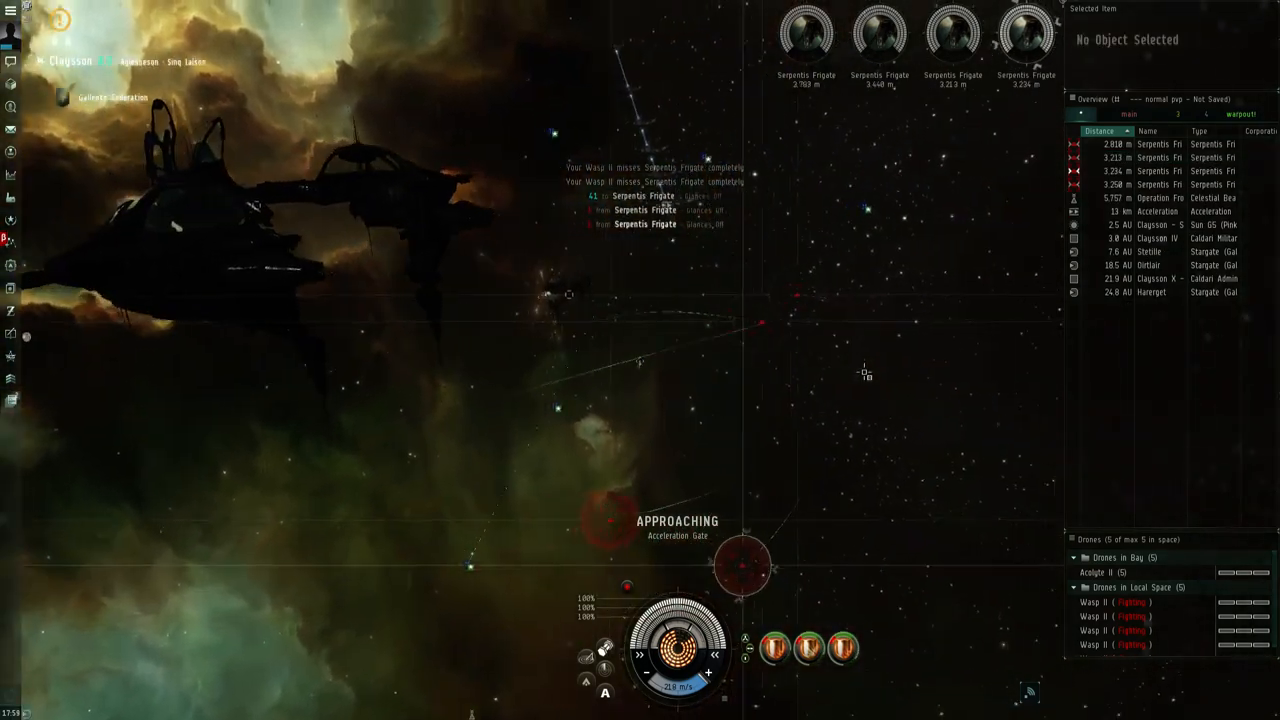
pyautogui.click(651, 210)
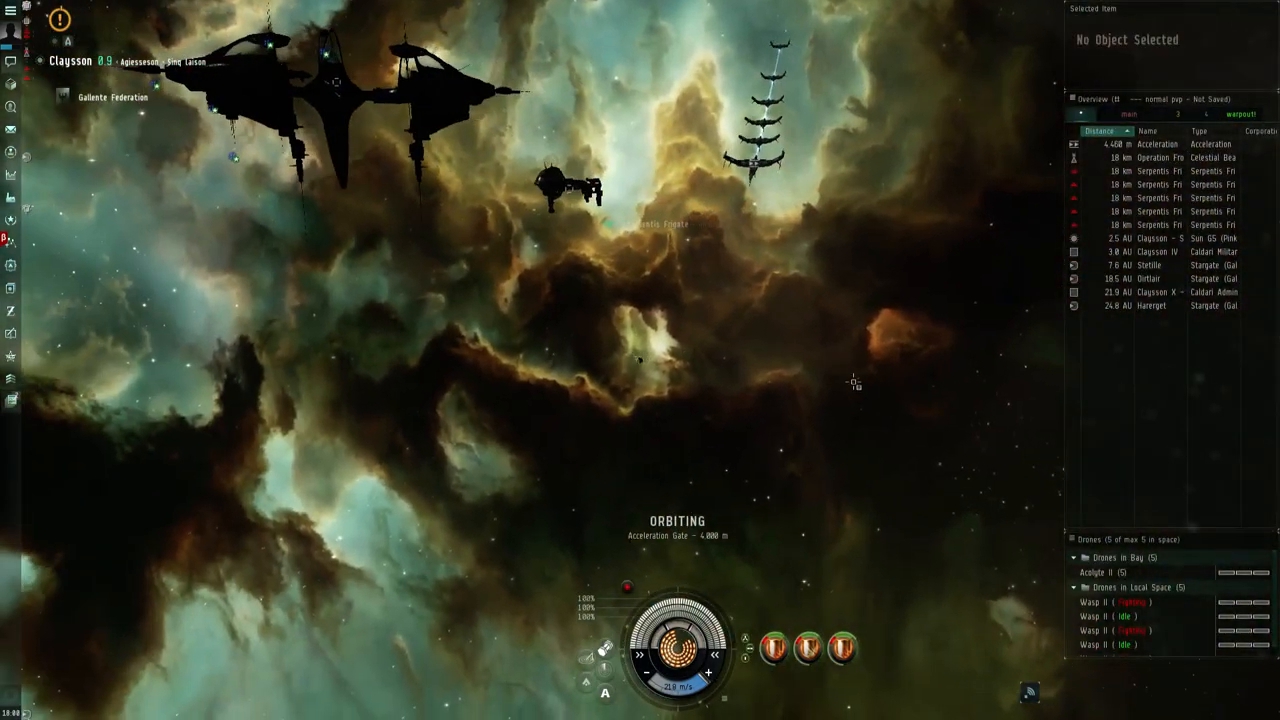
# Finish off the remaining Serpentis frigates, then approach the acceleration gate
pyautogui.click(1155, 224)
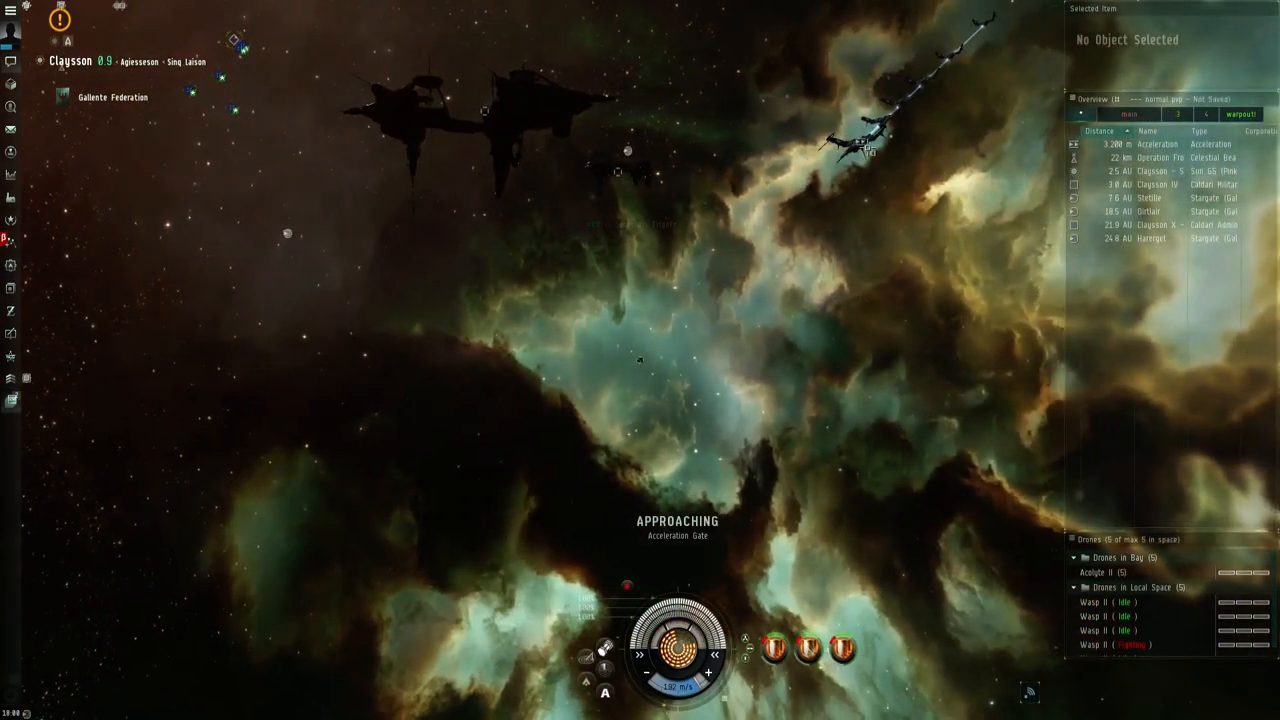
pyautogui.click(860, 140)
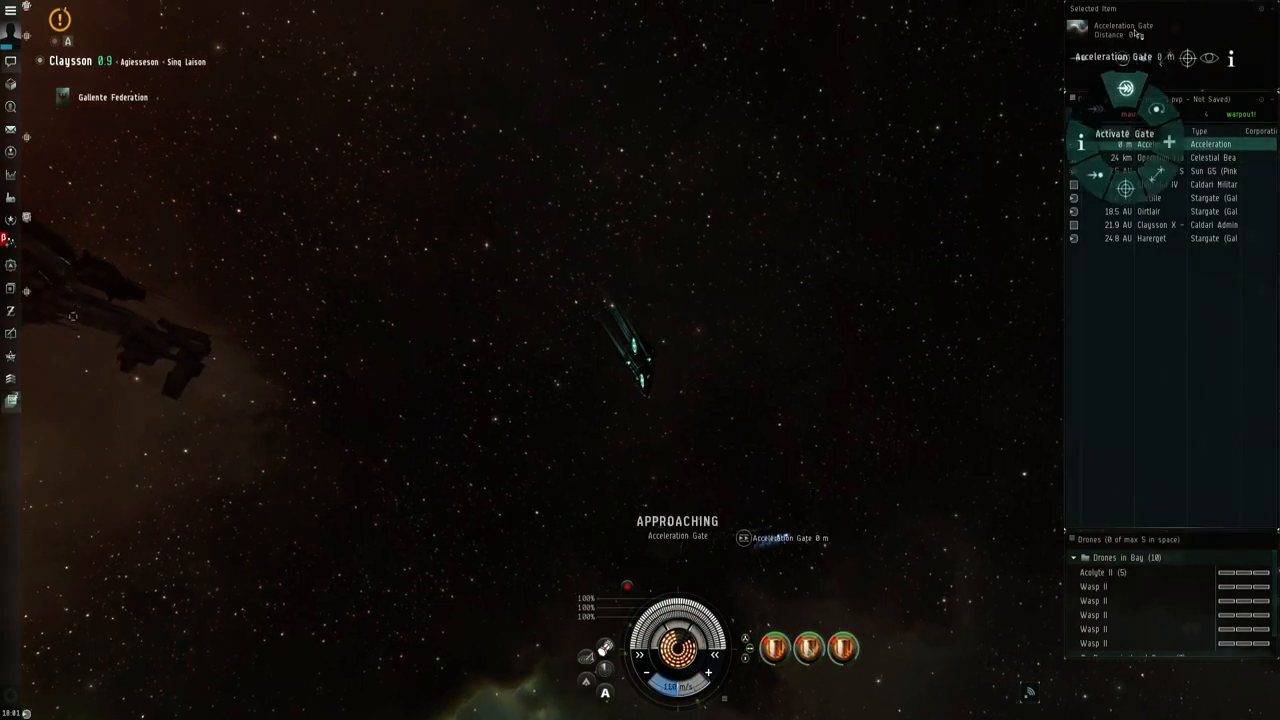
# Activate the acceleration gate to warp into the next pocket
pyautogui.click(1110, 133)
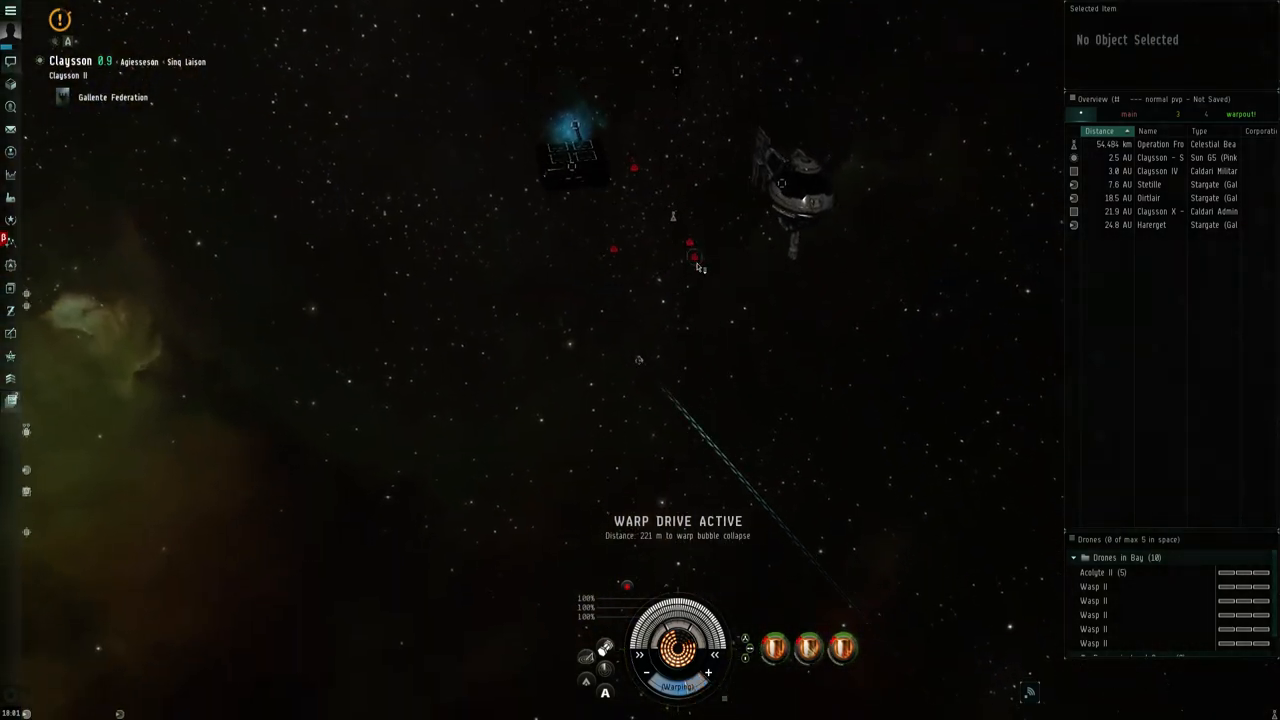
# Add Serpentis event cruisers to the overview, engage the nearest one, then view the loot list
pyautogui.rightClick(695, 258)
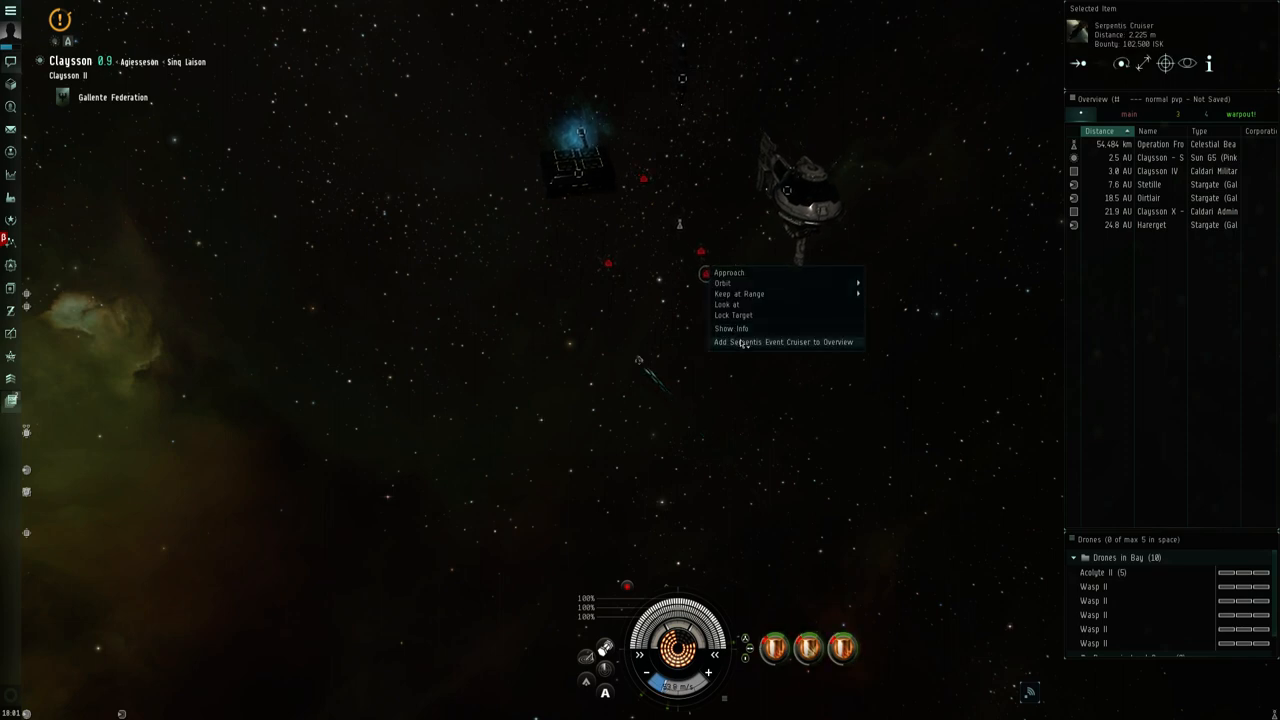
pyautogui.click(782, 341)
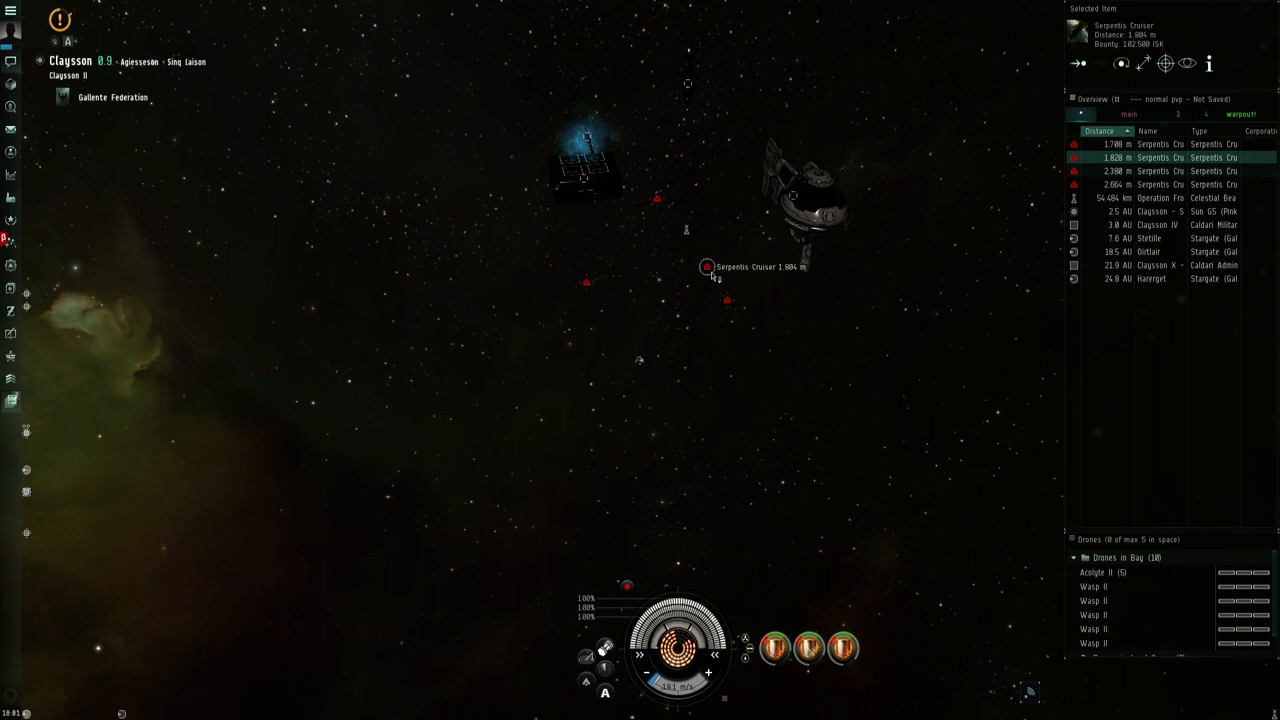
pyautogui.rightClick(707, 274)
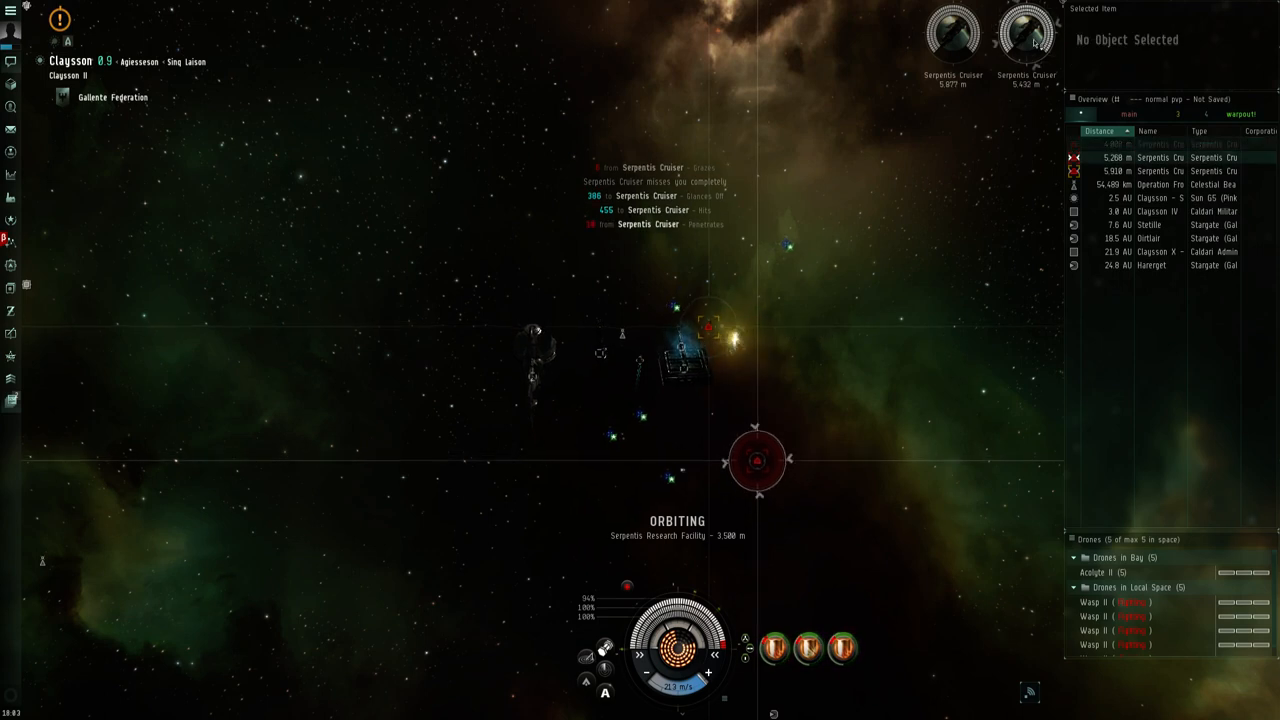
pyautogui.click(1160, 143)
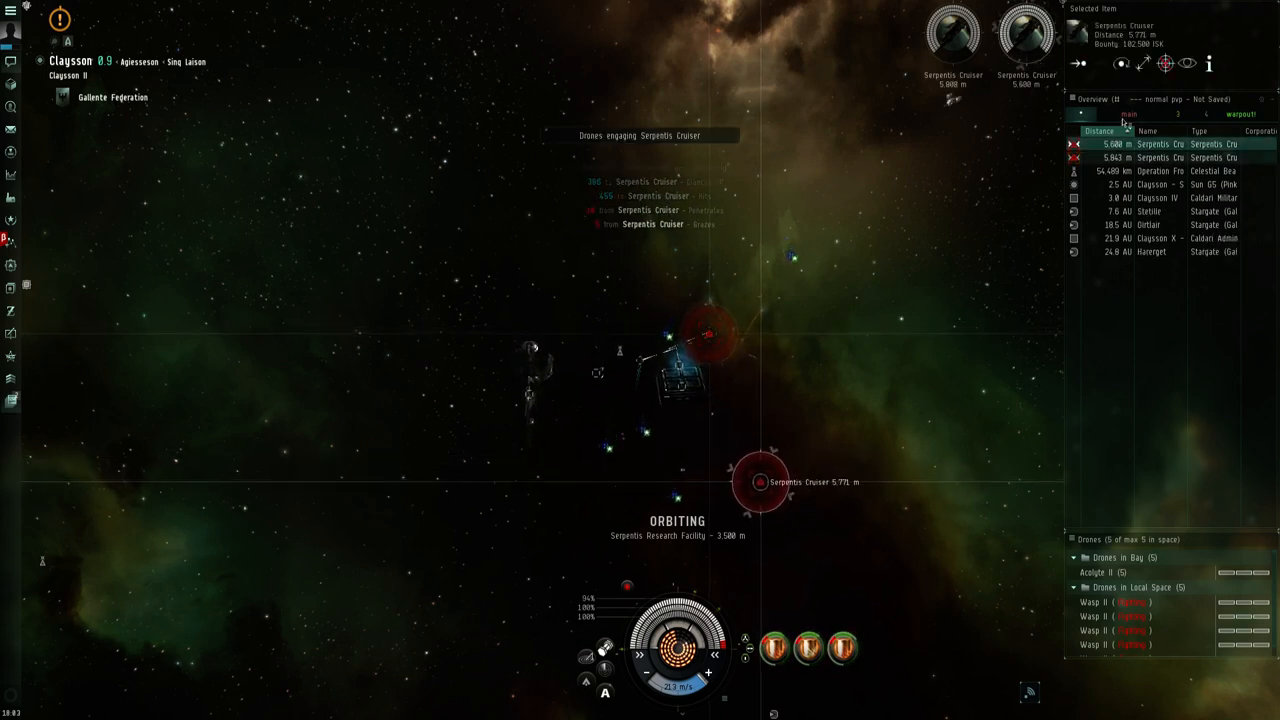
pyautogui.click(1205, 113)
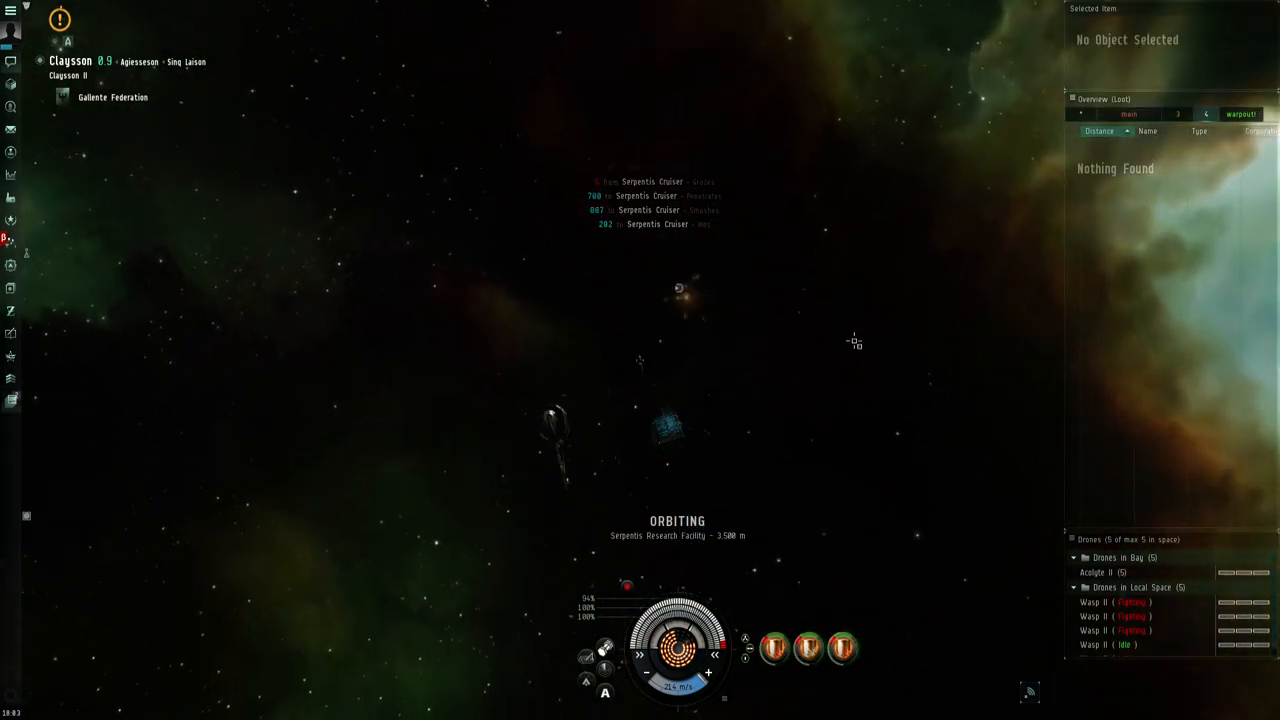
# Engage the newly arrived Serpentis Cruiser from its overview context menu
pyautogui.rightClick(1150, 143)
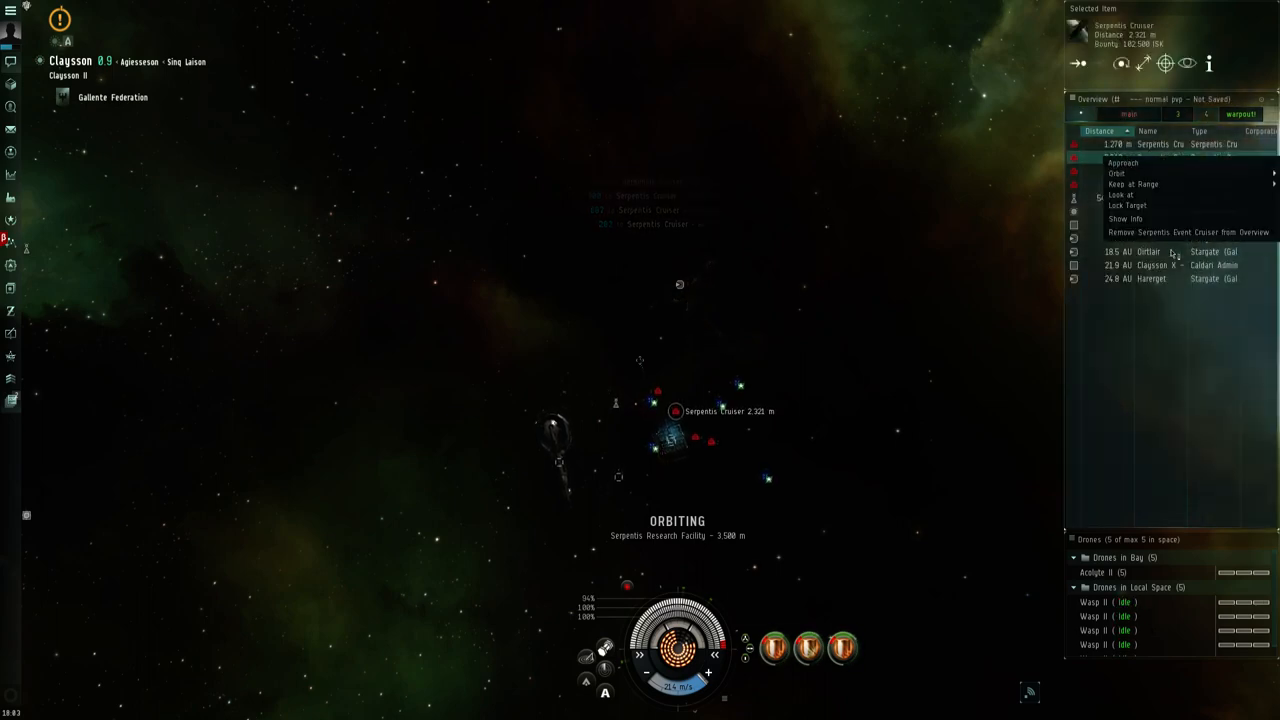
pyautogui.click(1127, 205)
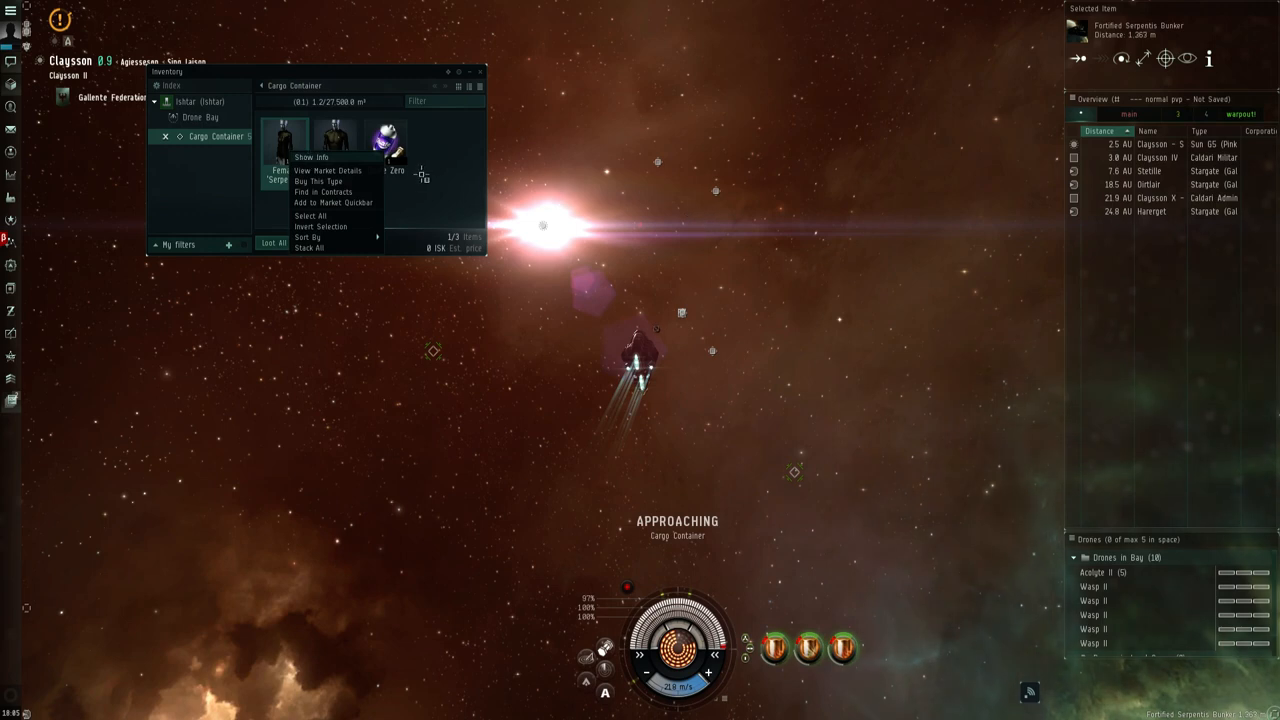
# Show info on the Female and Male 'Serpentis' T-shirts and the Quafe Zero
pyautogui.click(311, 157)
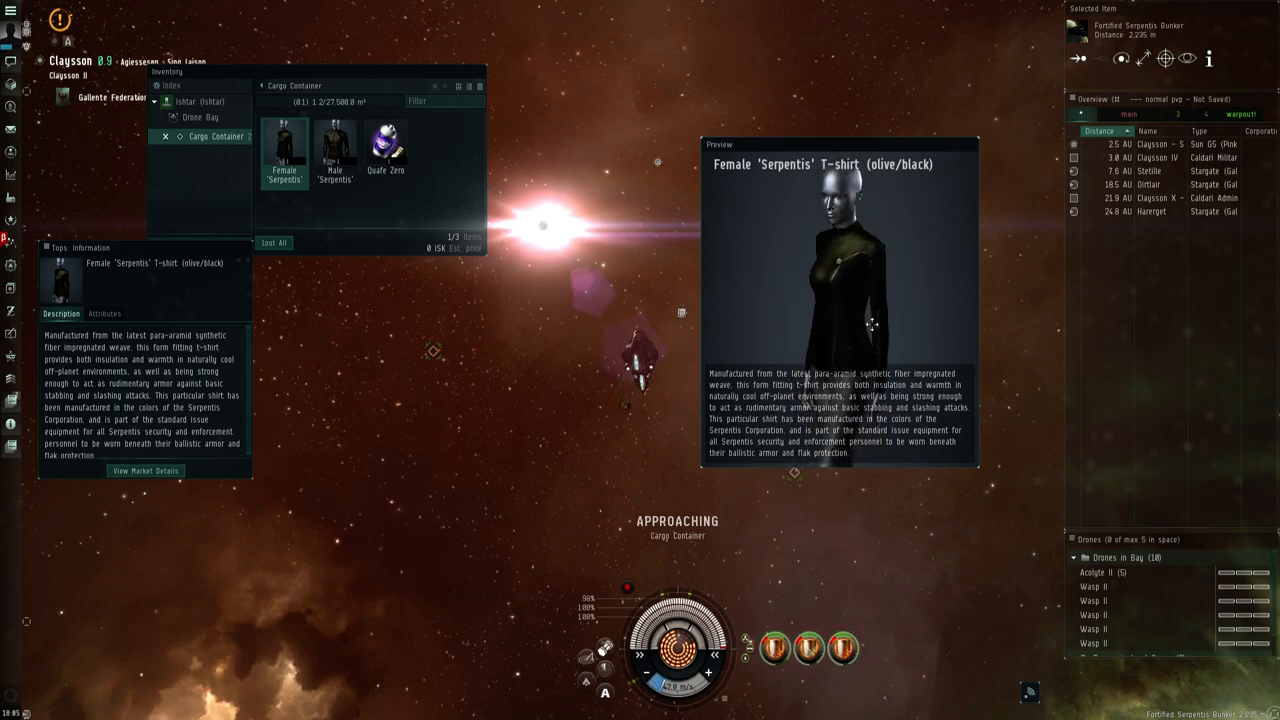
pyautogui.click(335, 145)
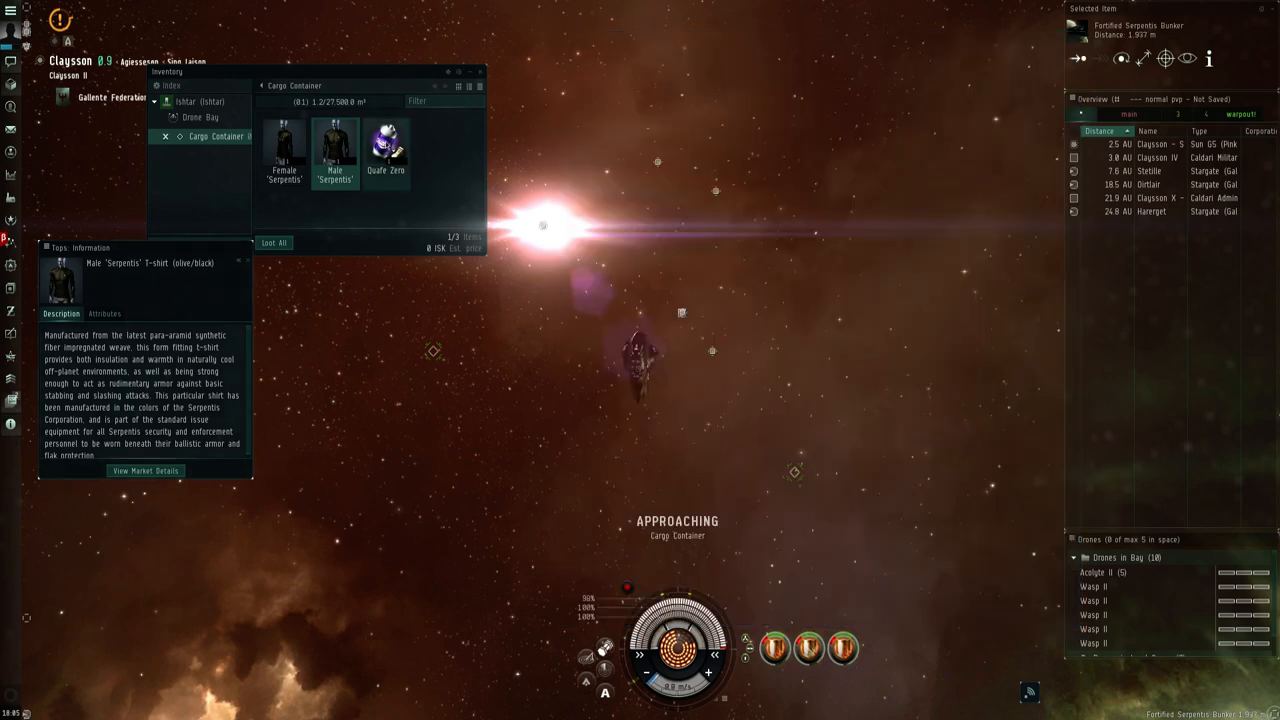
pyautogui.click(386, 140)
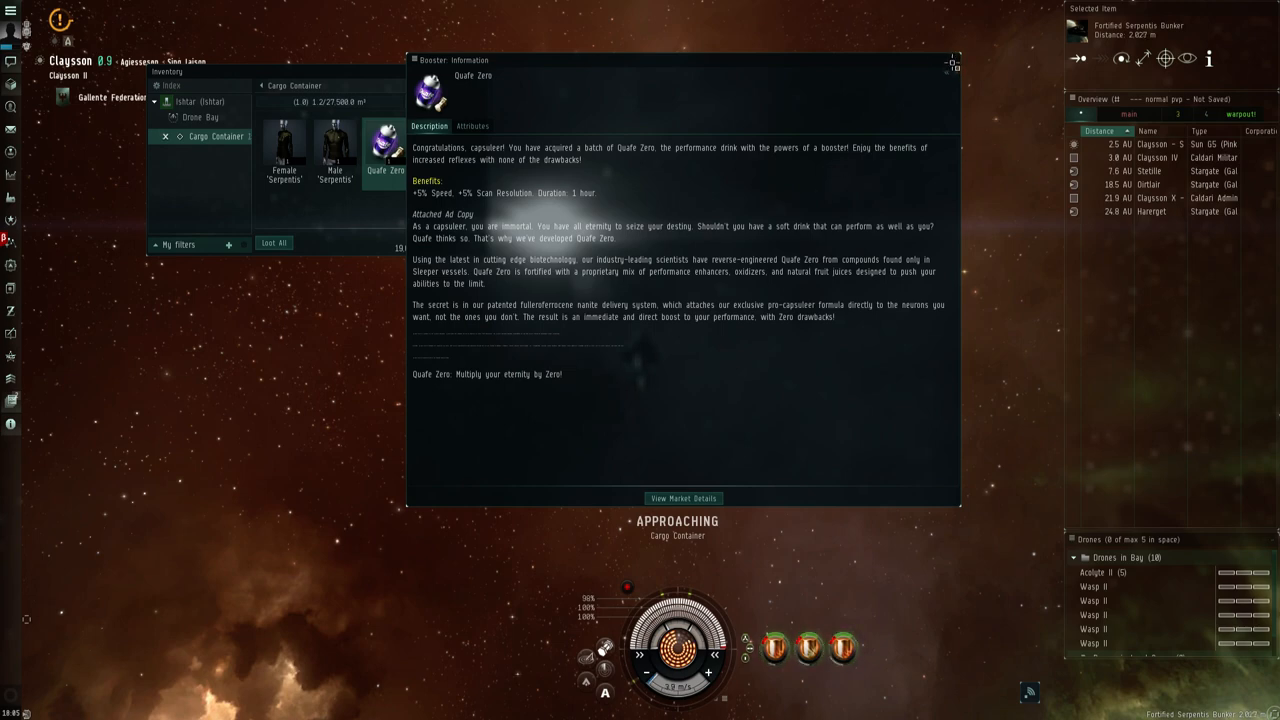
# Loot all items from the cargo container and close the inventory
pyautogui.click(951, 60)
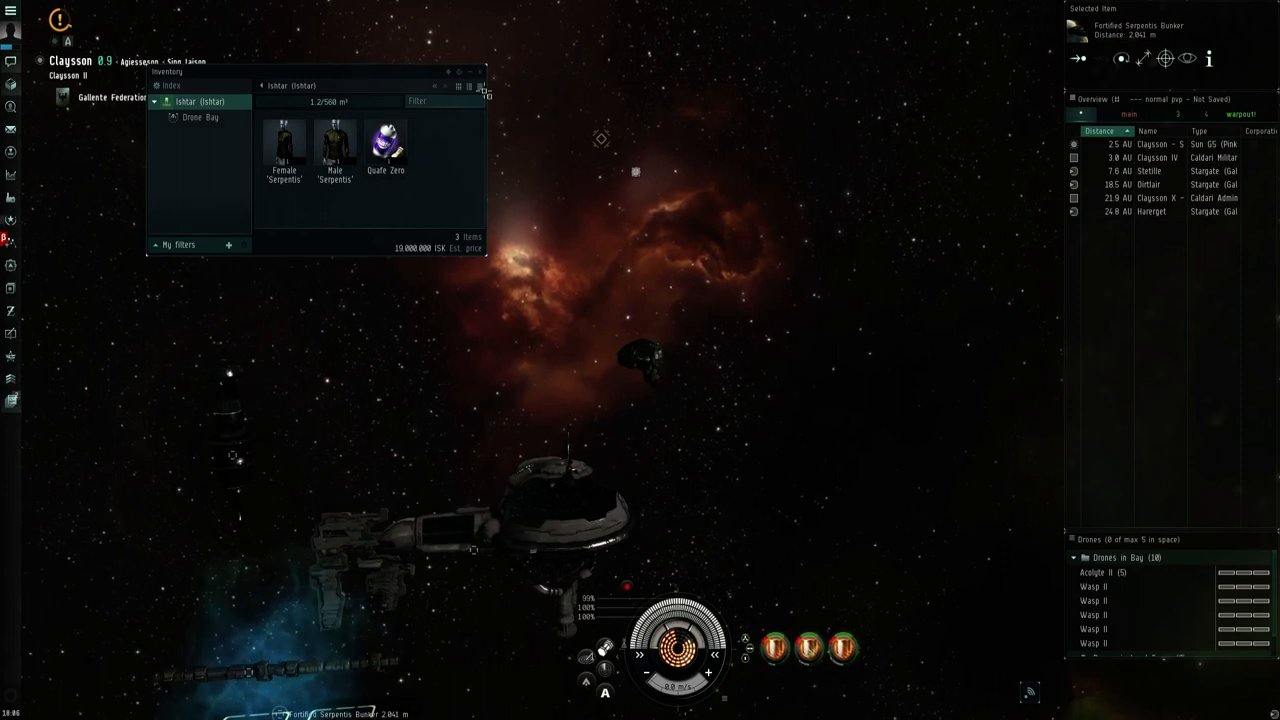
pyautogui.click(481, 85)
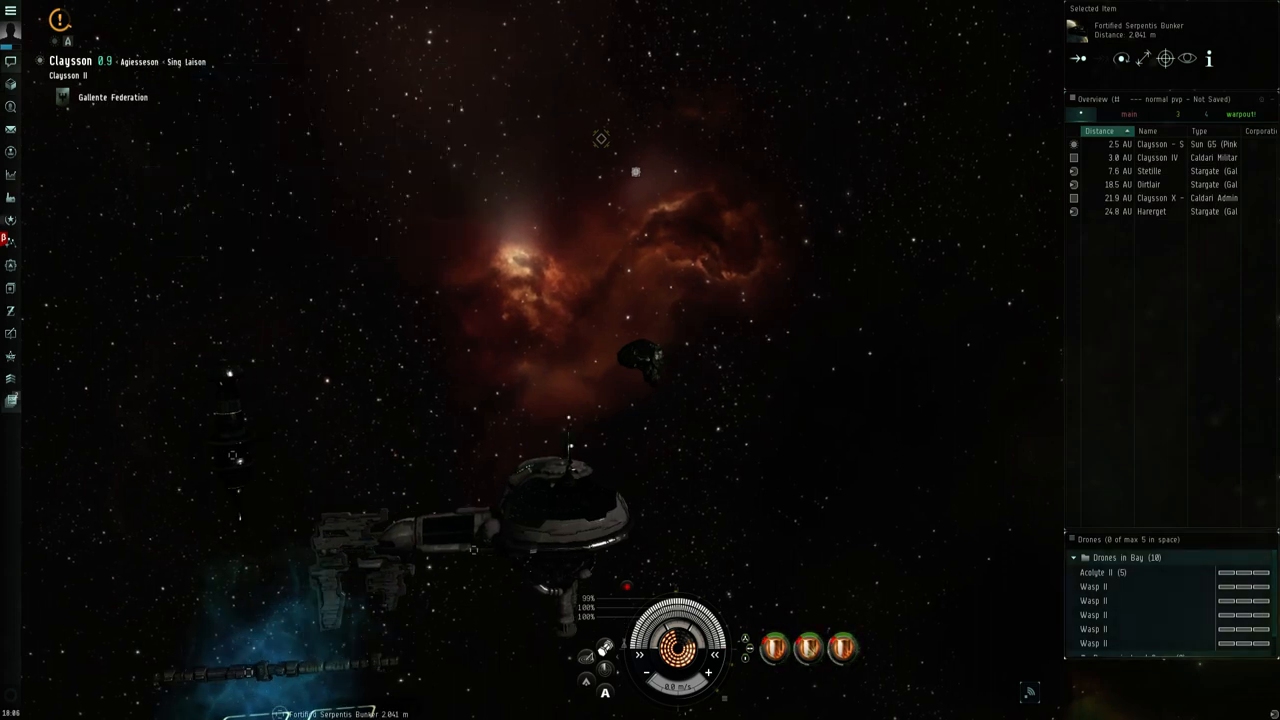